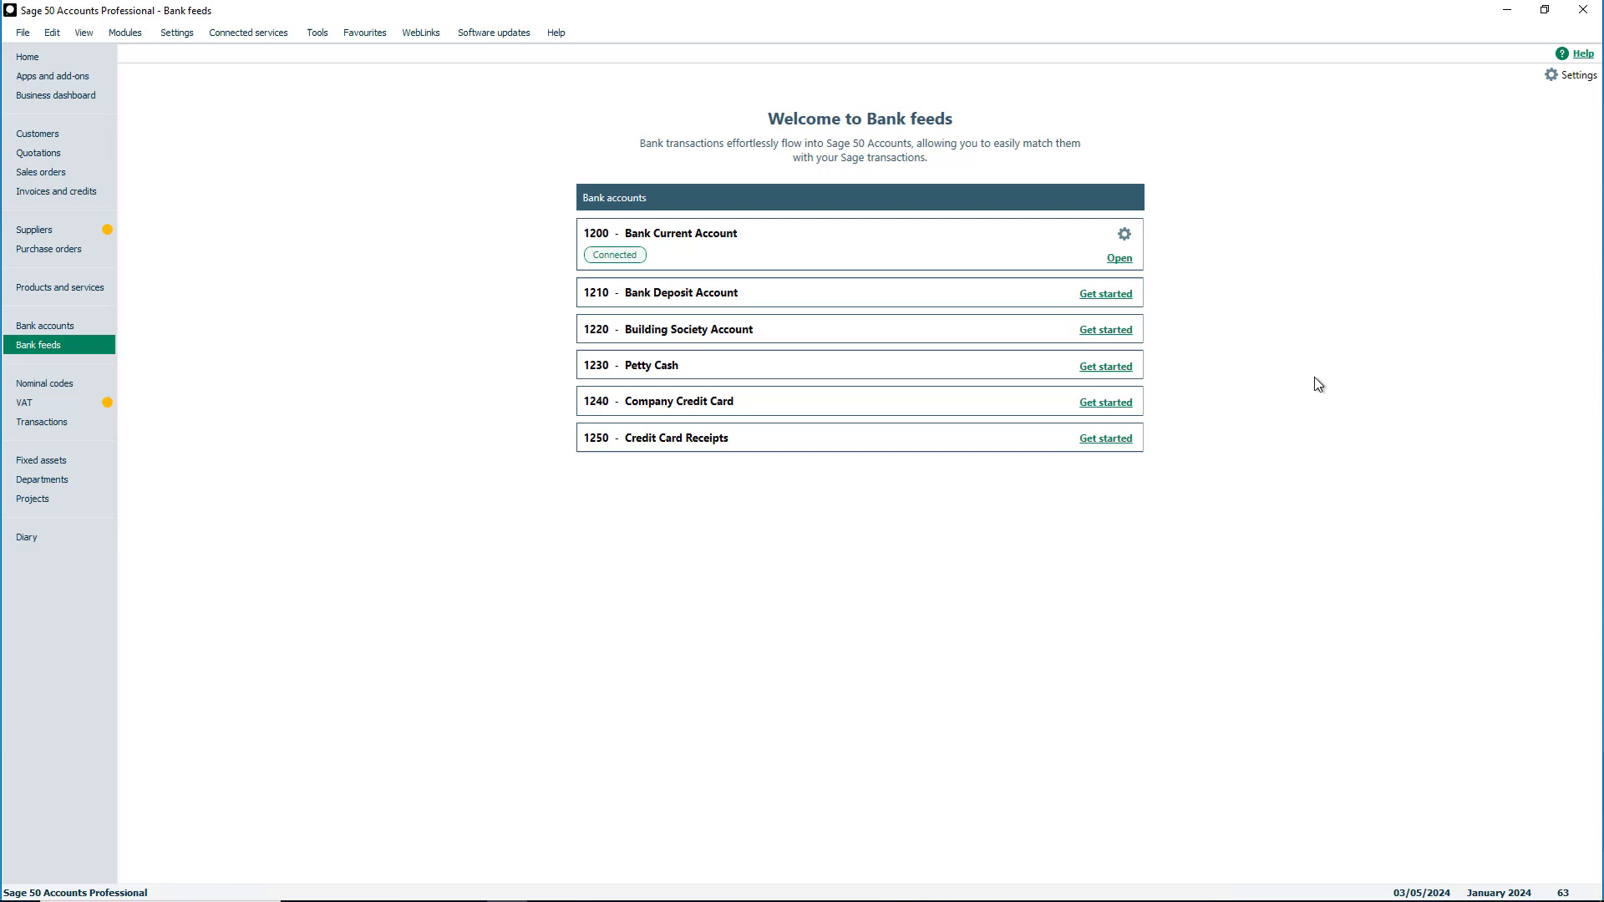
Step: Choose Get started for 1210 Bank Deposit Account and pick manual Import statement
left_click(1104, 294)
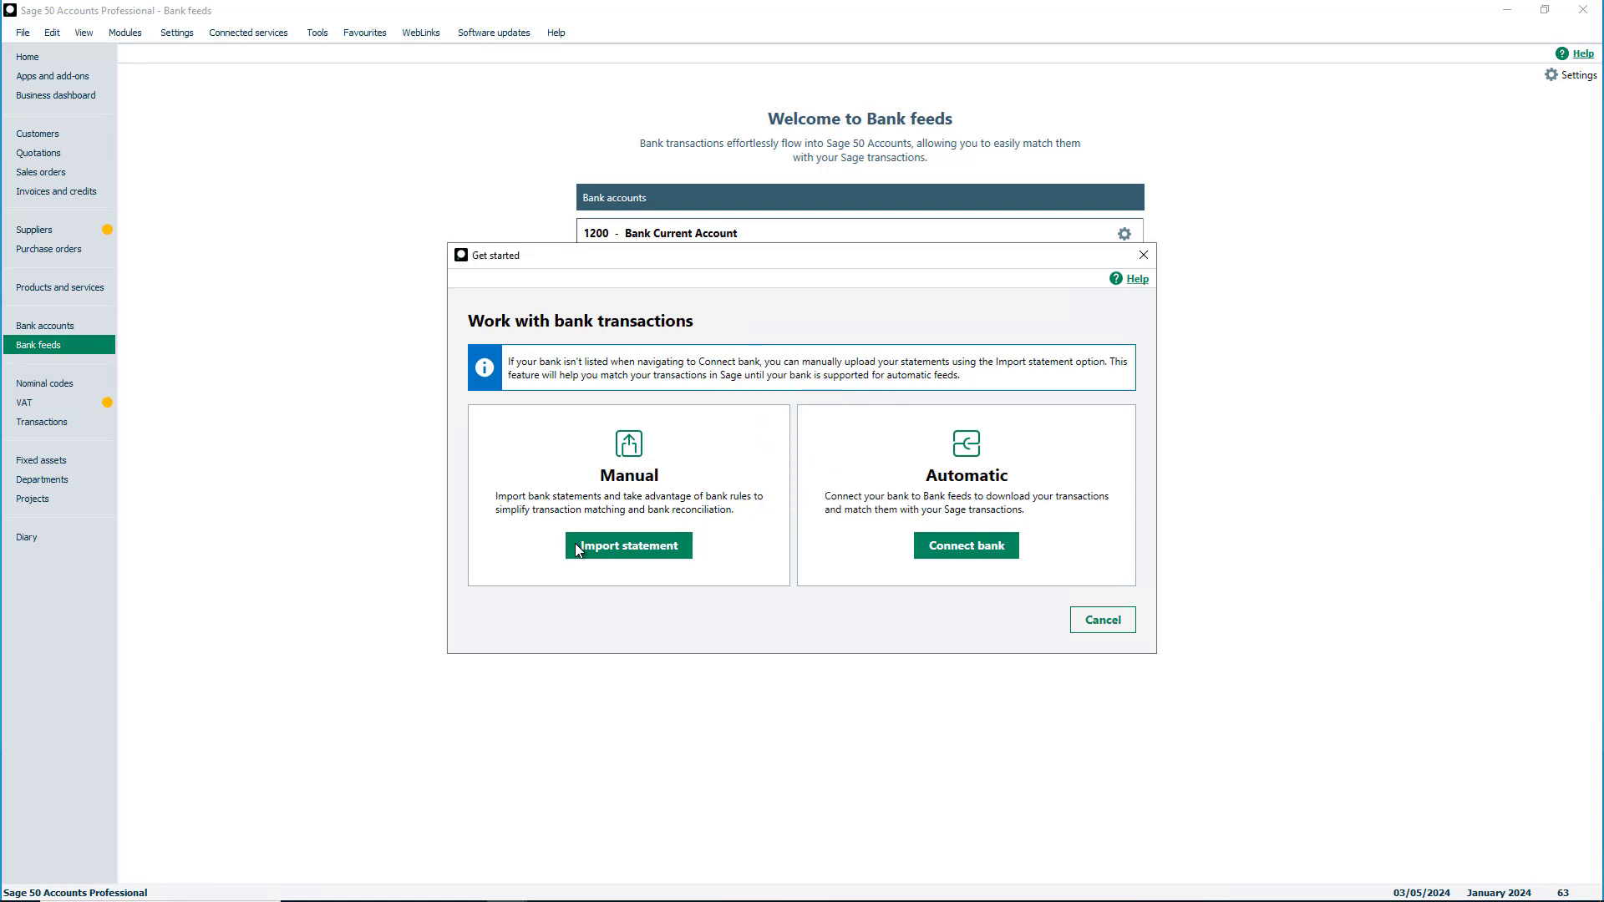
left_click(628, 545)
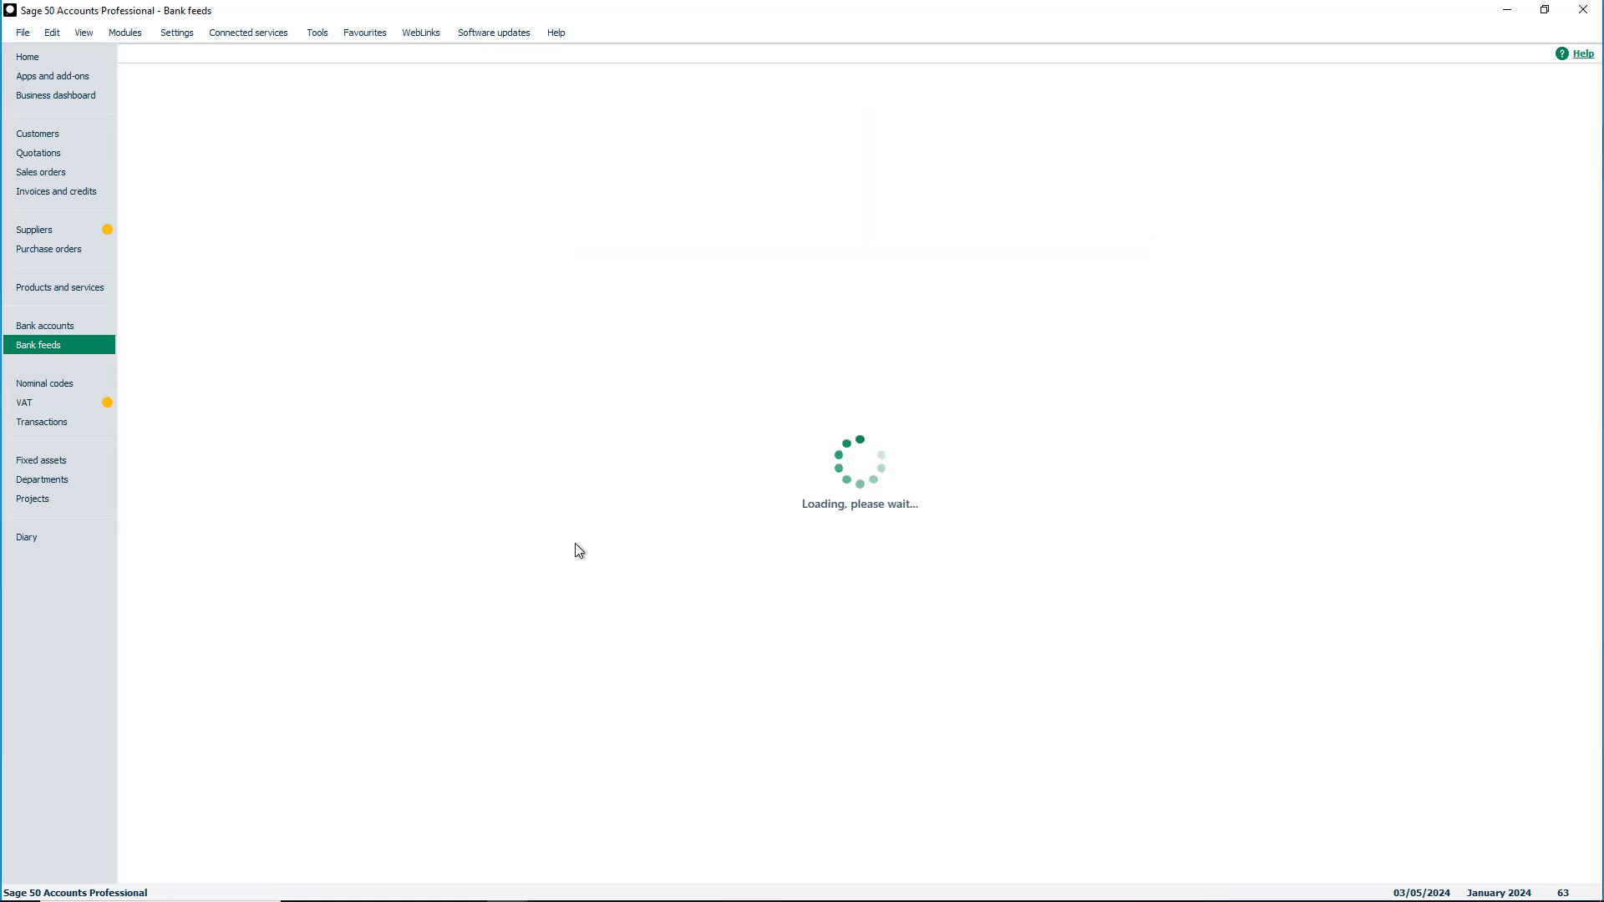
left_click(1323, 90)
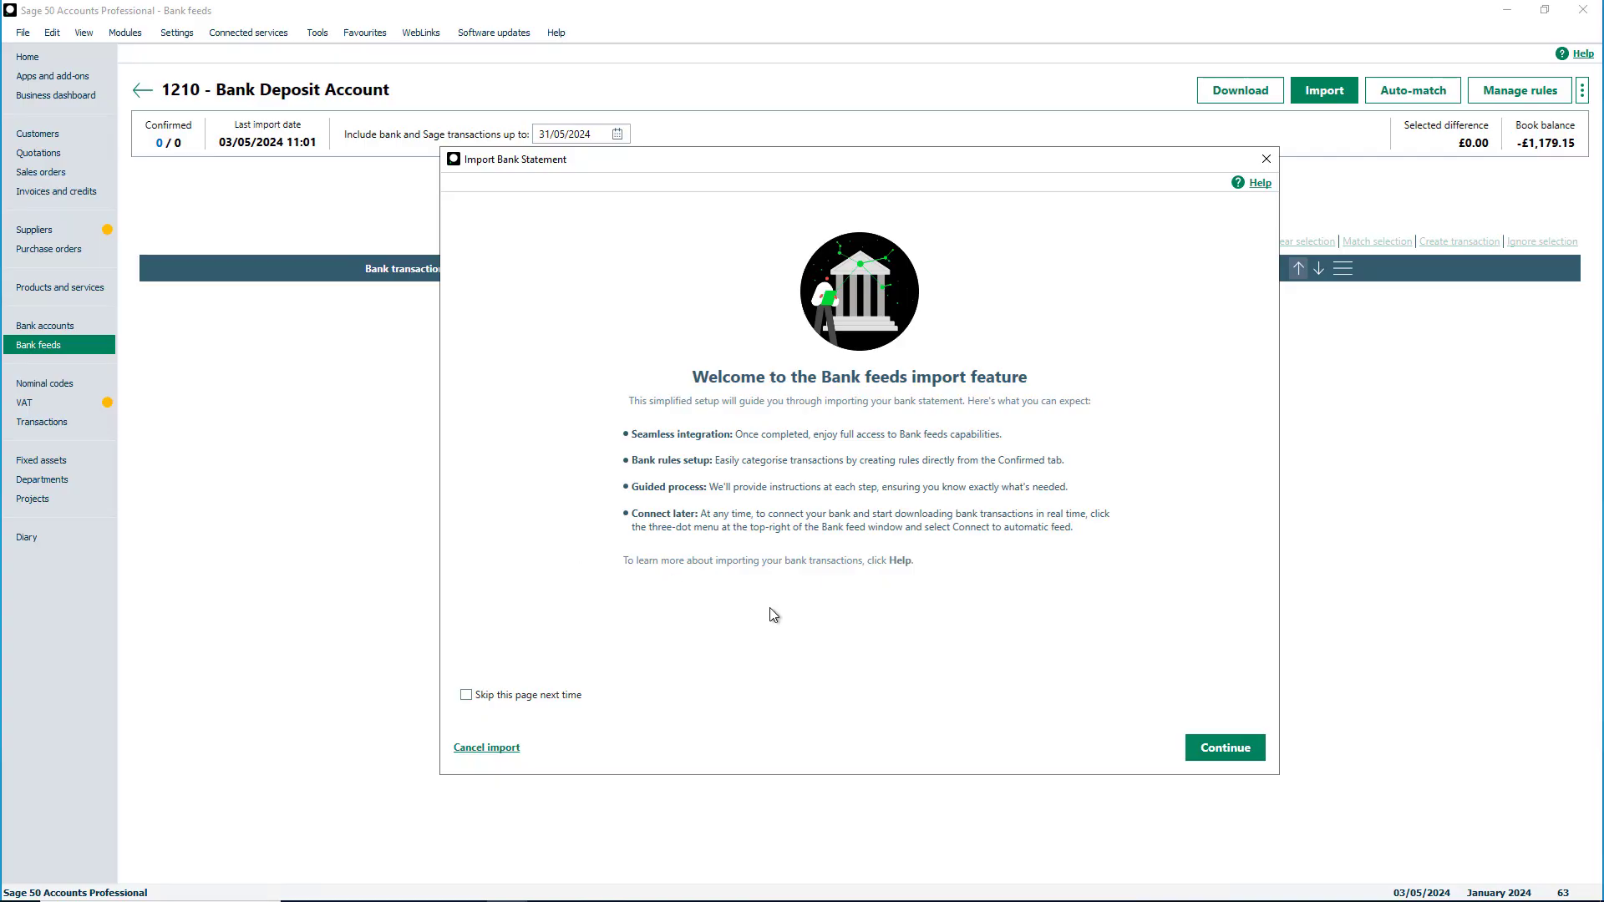
Step: Continue from the Import Bank Statement welcome to the file upload stage
left_click(1224, 749)
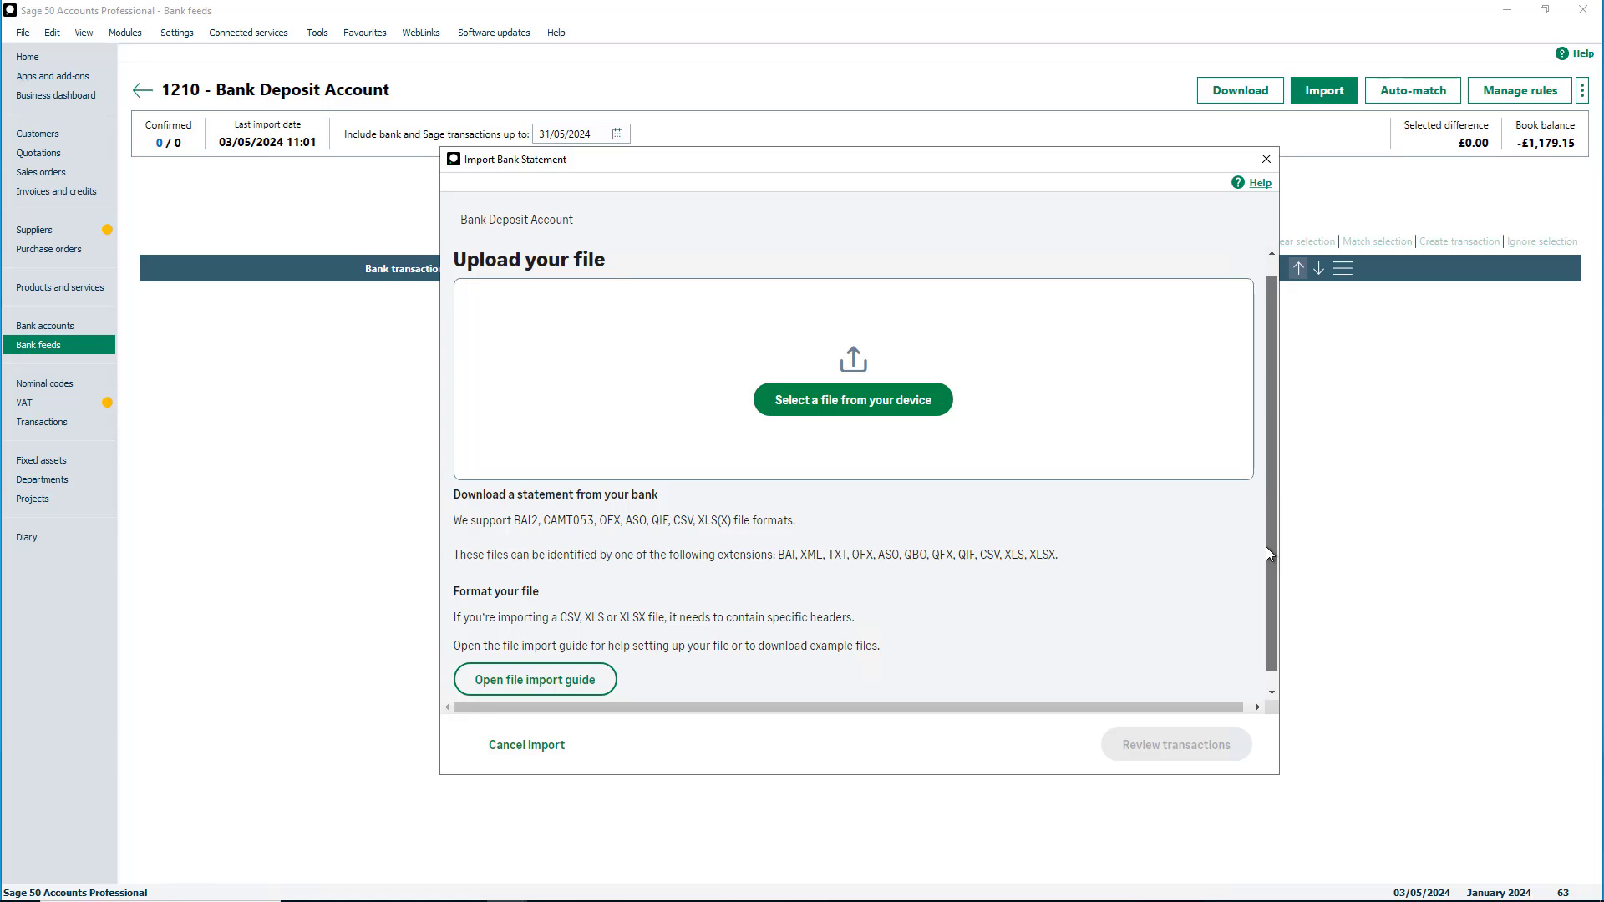
mouse_move(954, 421)
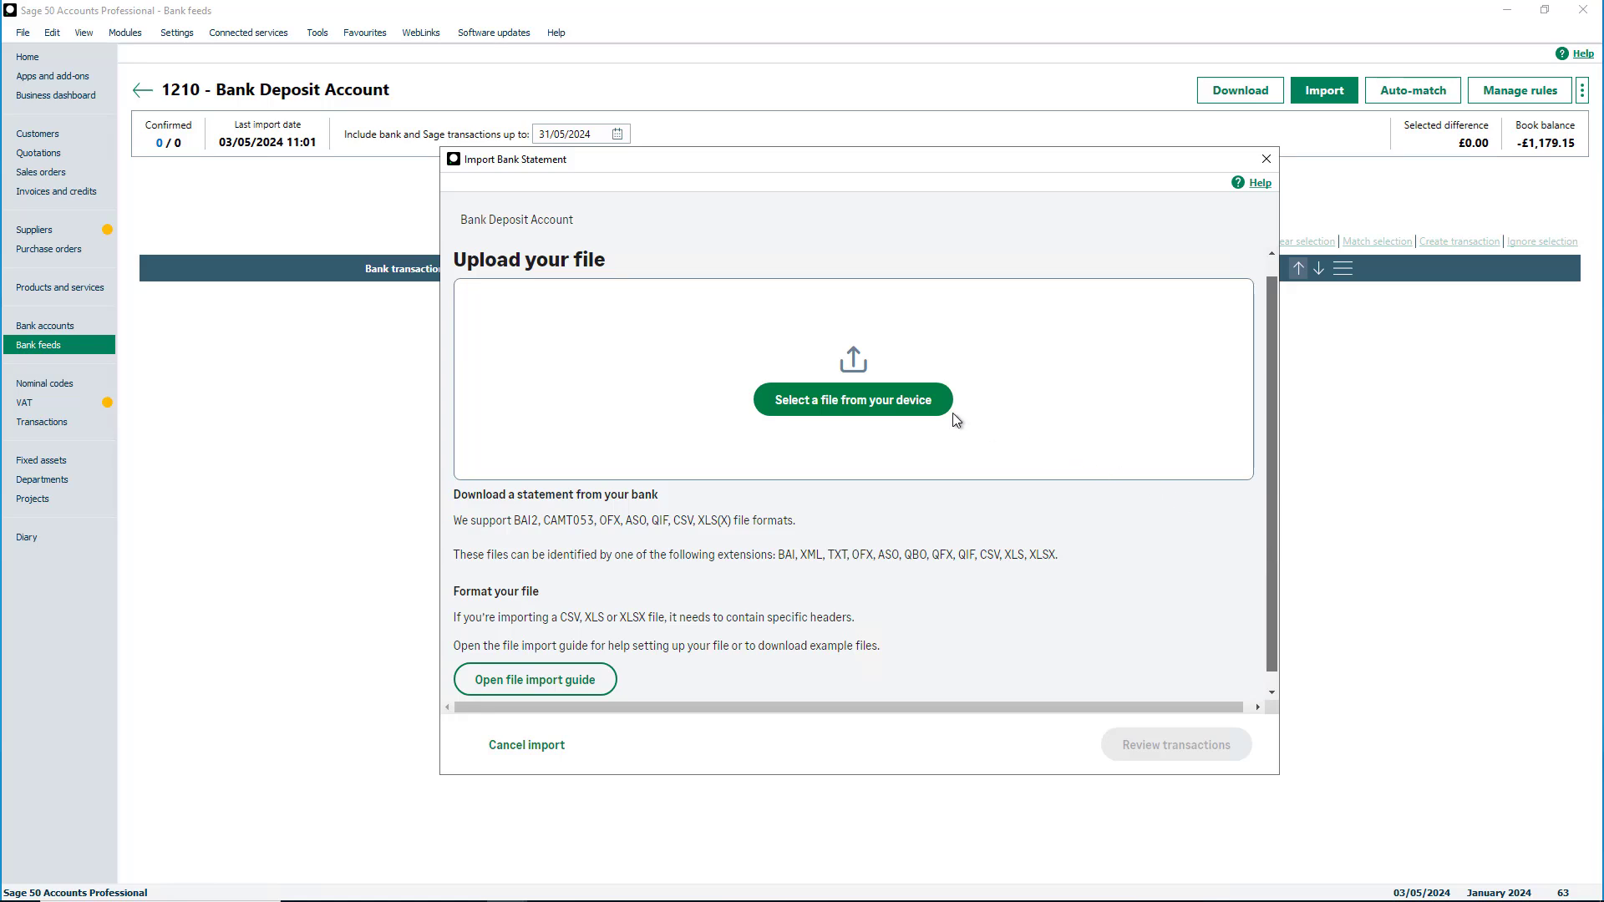
Step: Upload Bank Statement April 2024.csv and review its 26 transactions dated 1–26 April 2024
left_click(852, 399)
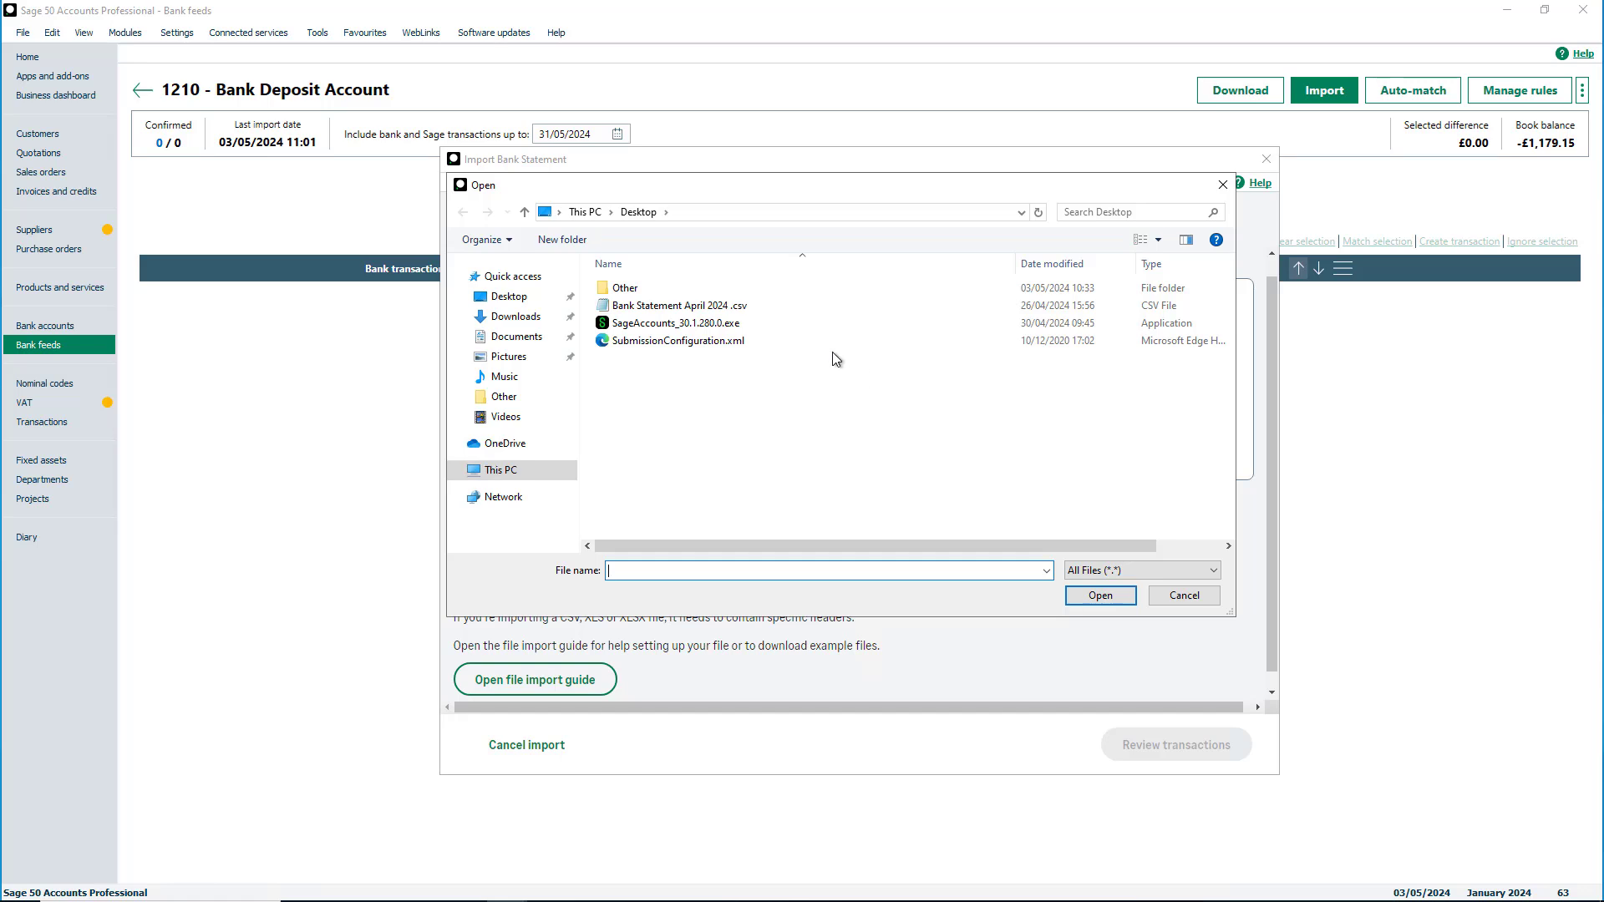
left_click(677, 304)
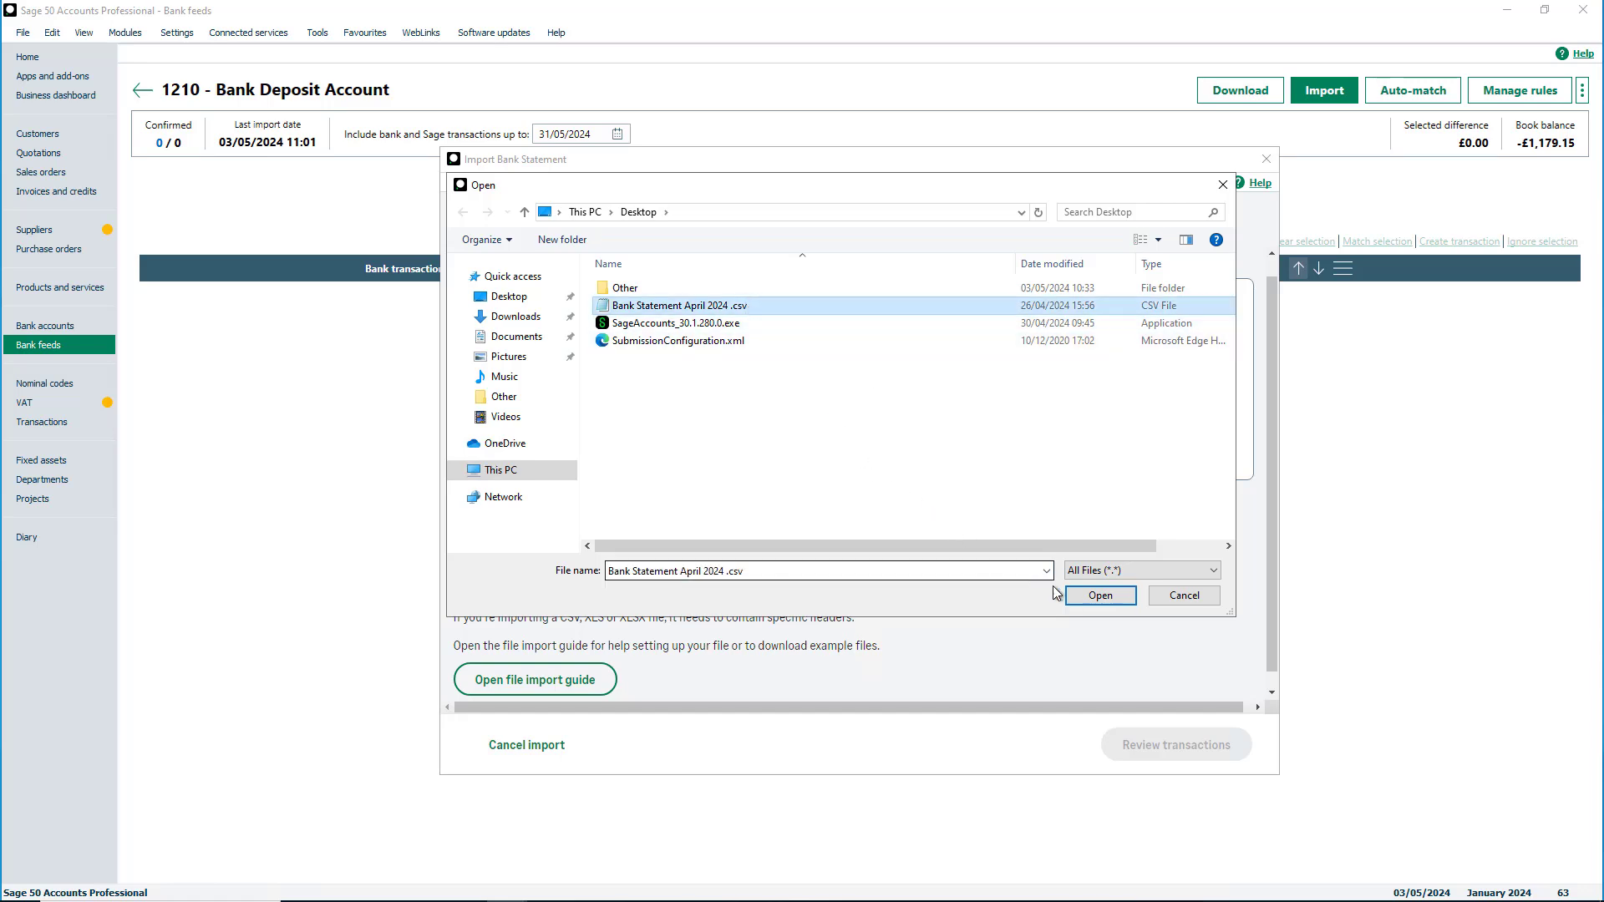
left_click(1099, 595)
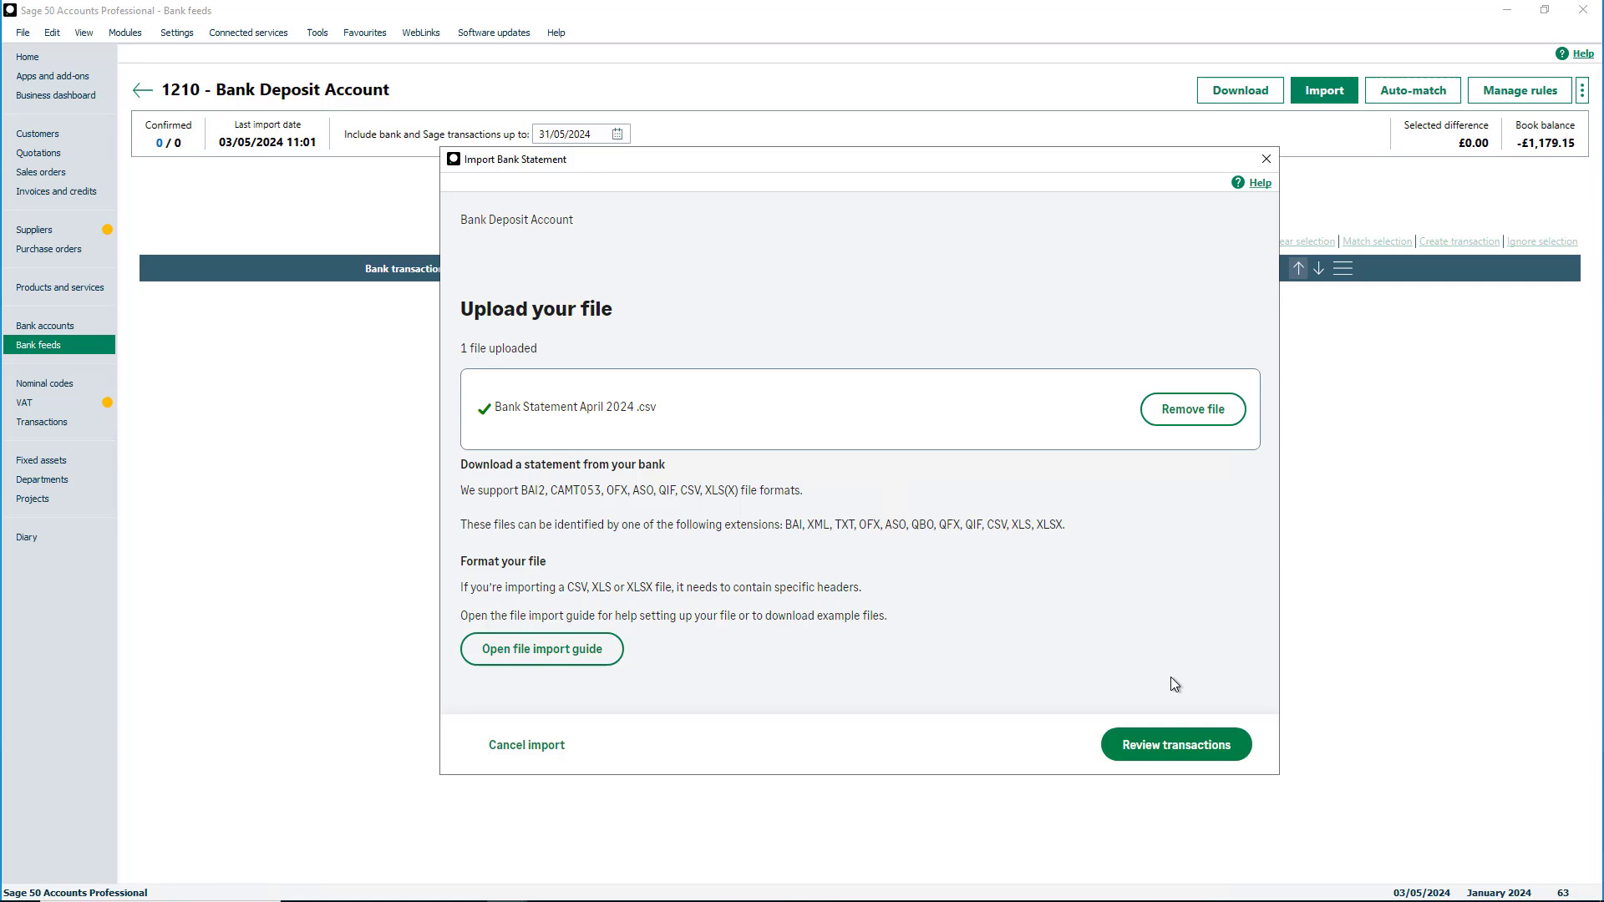
left_click(1176, 743)
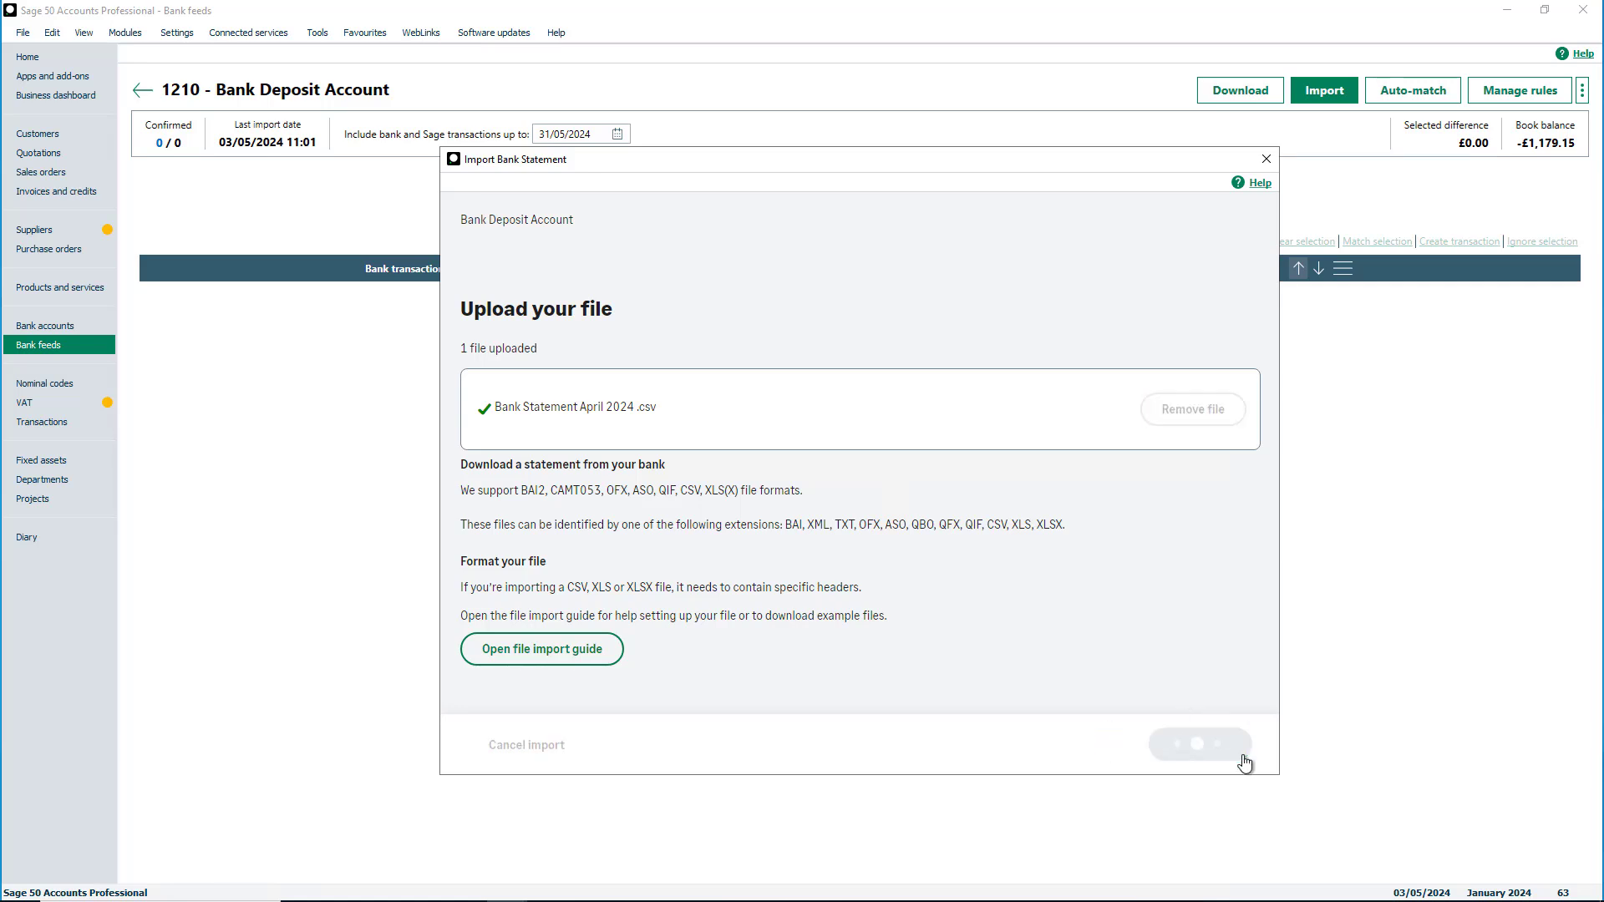
left_click(1199, 743)
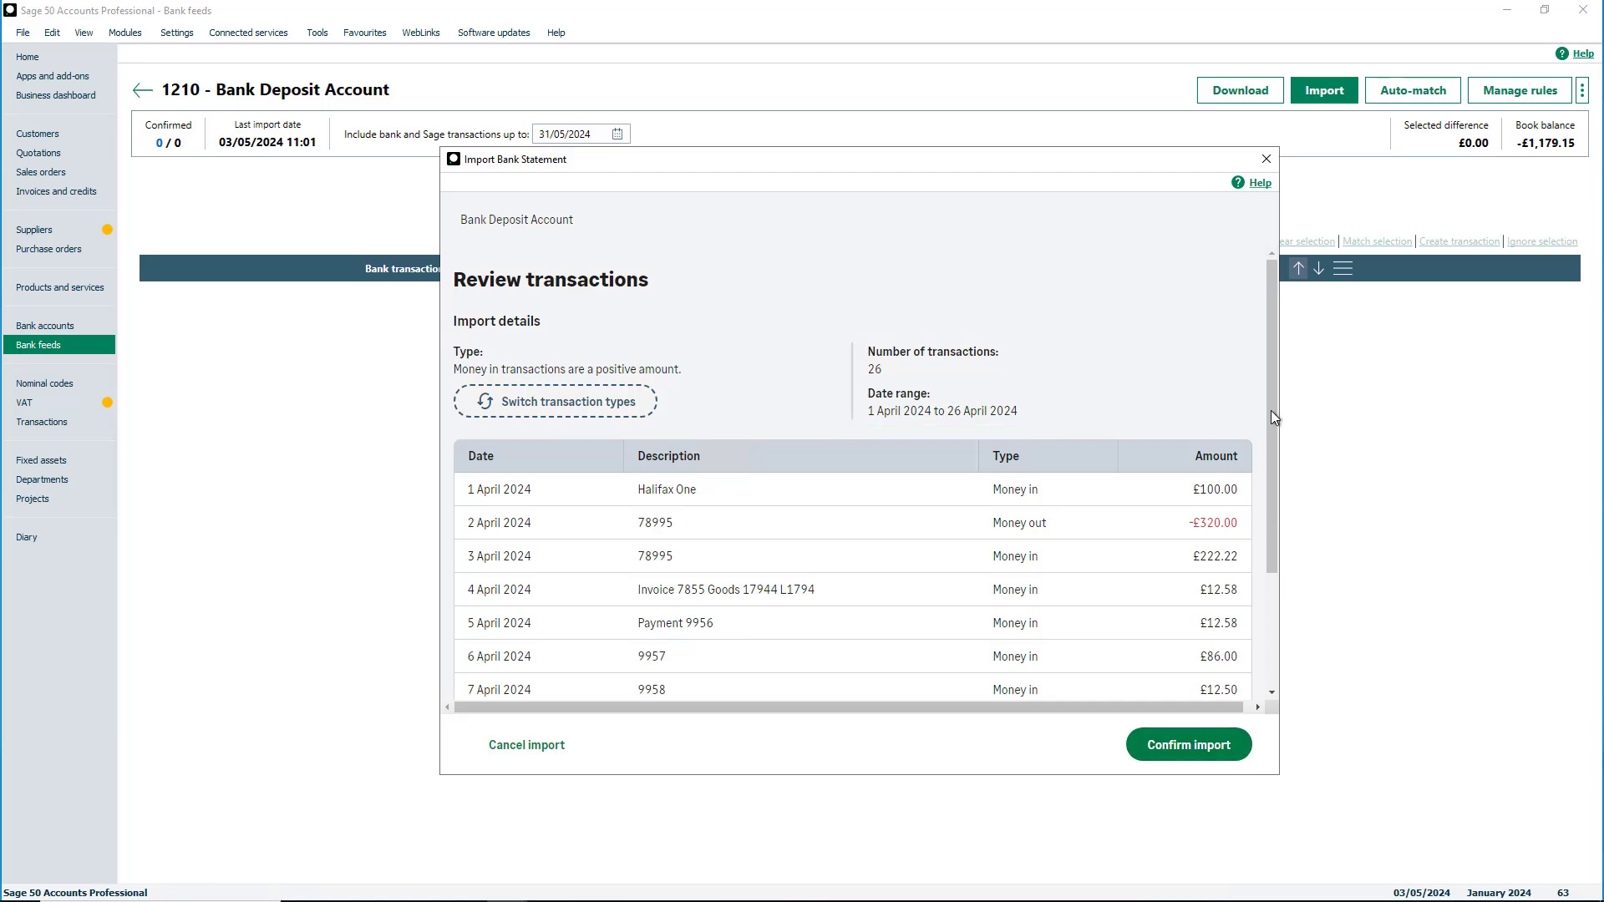
Step: Confirm importing all 26 April 2024 transactions into the 1210 feed
scroll("down", 3)
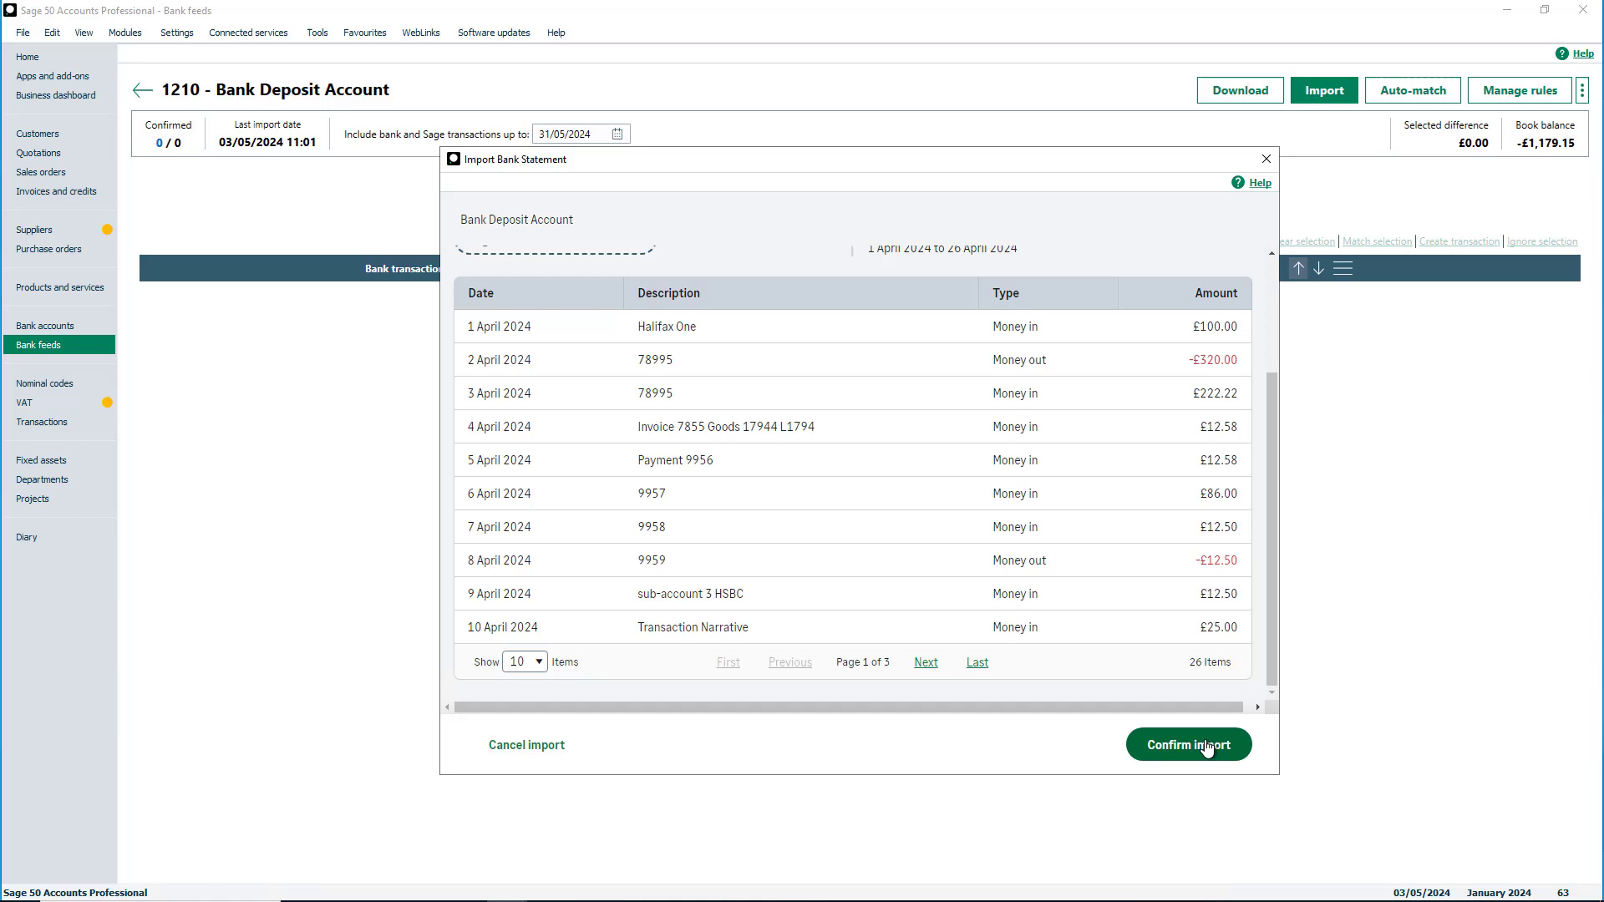
left_click(1188, 743)
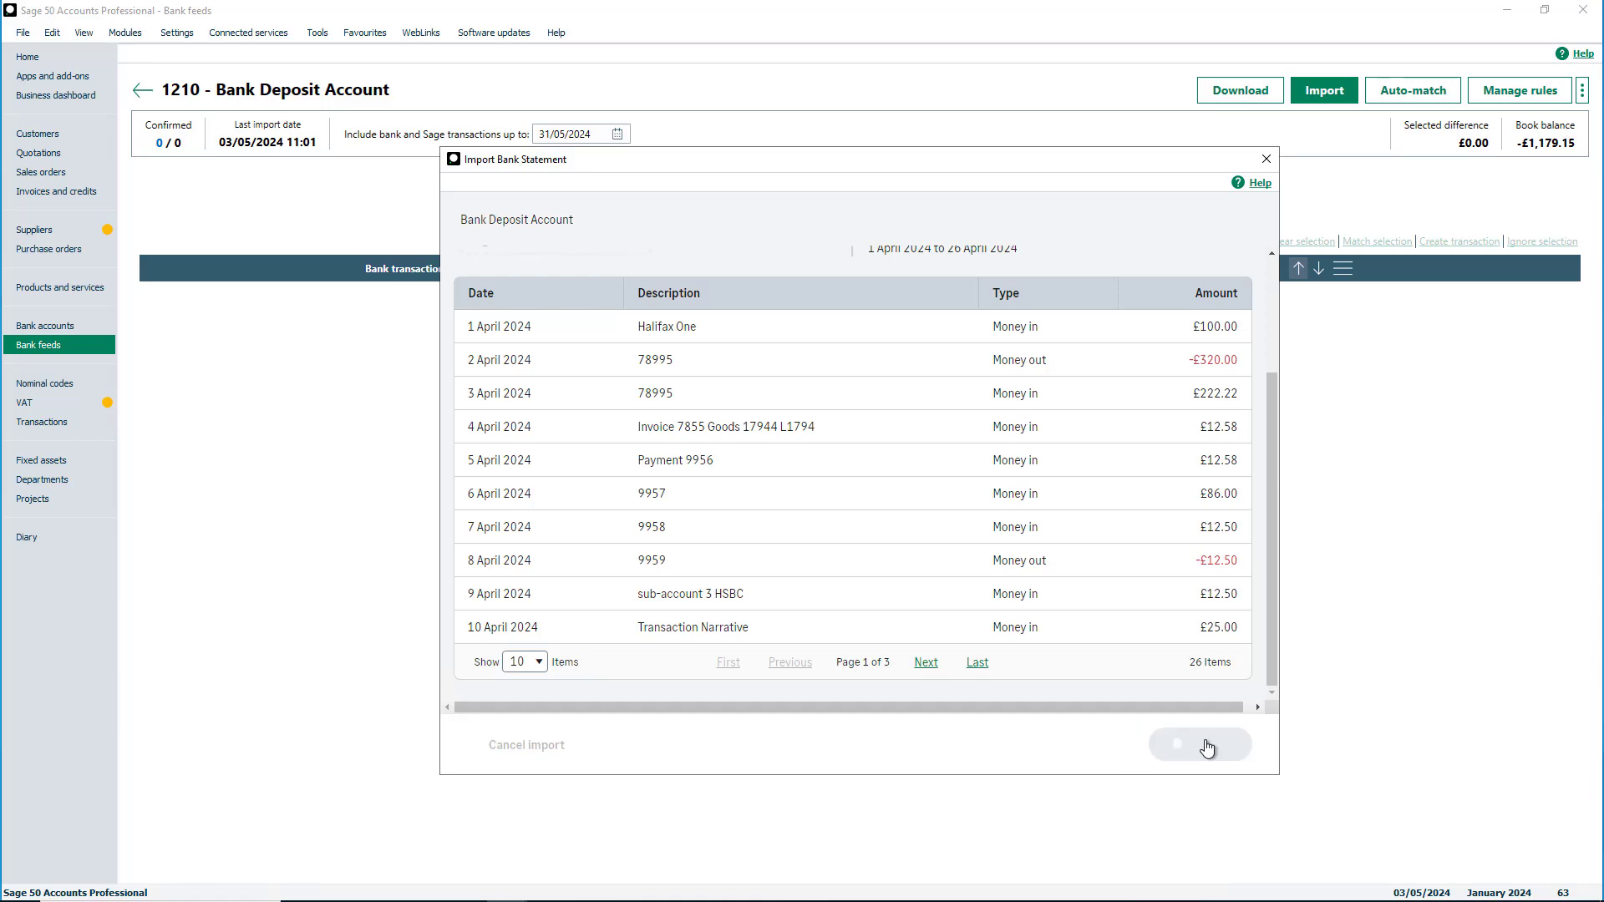
left_click(1198, 744)
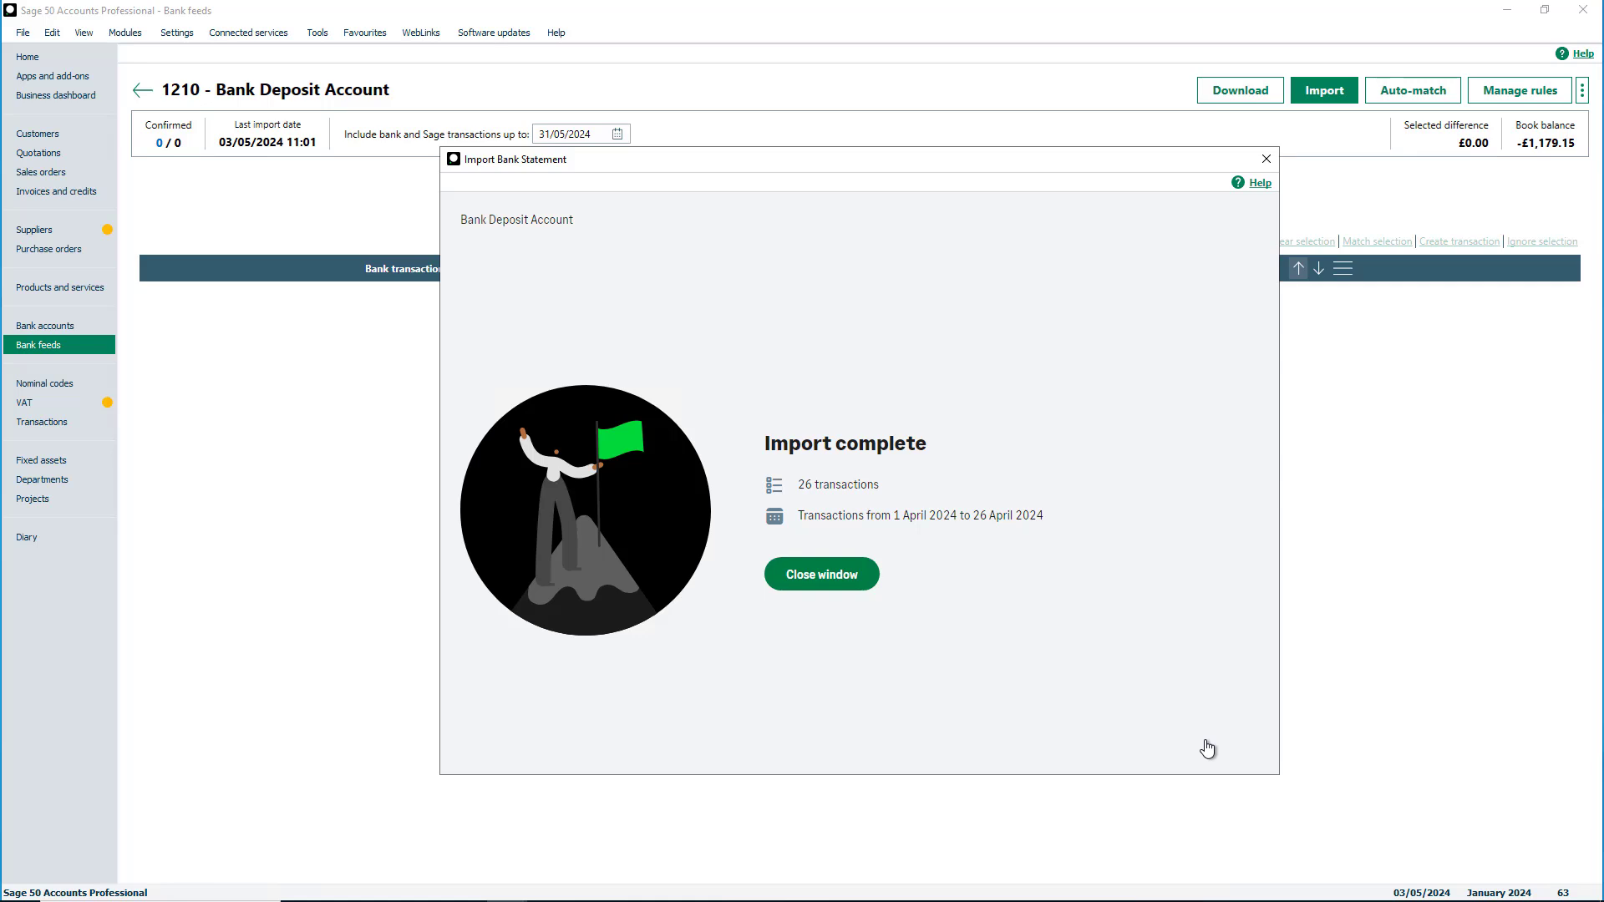
mouse_move(821, 573)
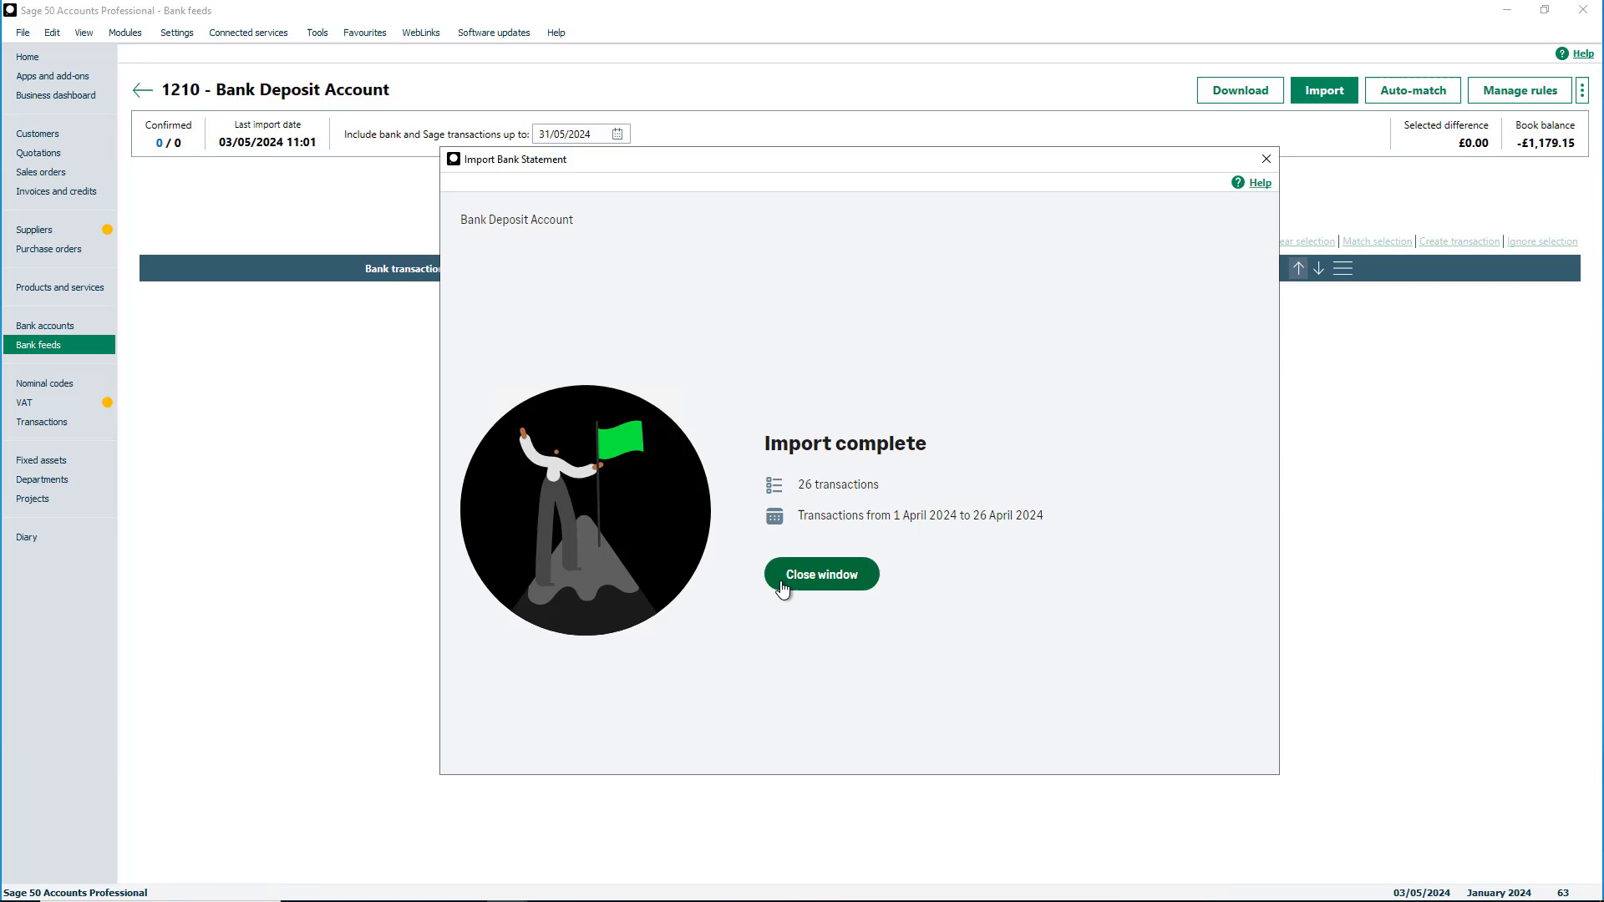
Step: Close the import summary, acknowledge the download message, and return to the Bank feeds list
left_click(820, 573)
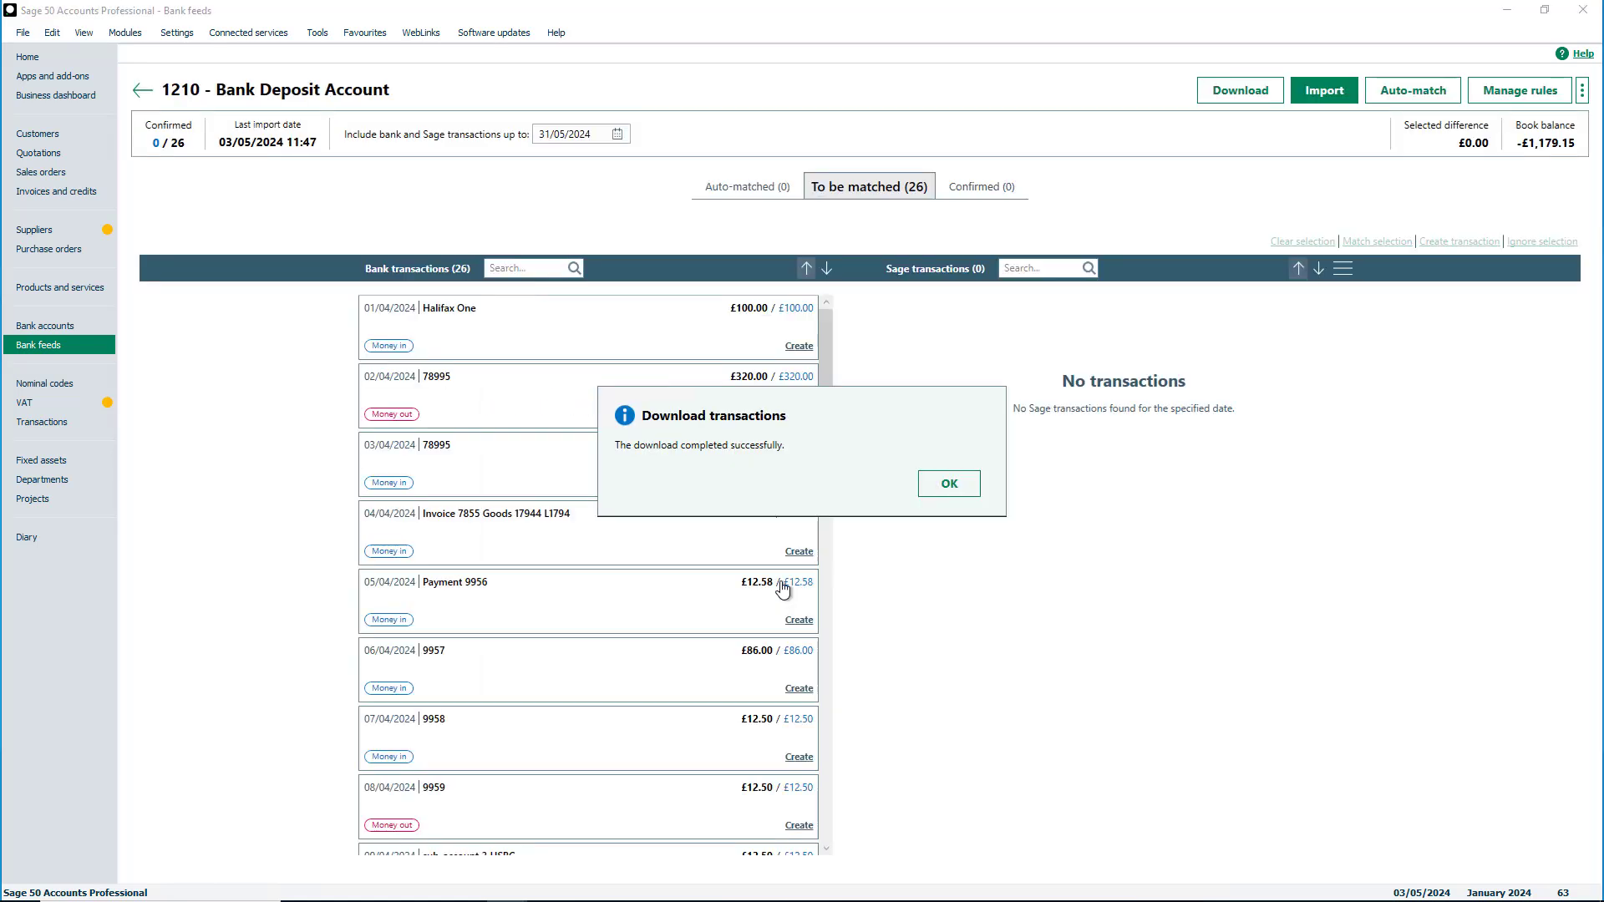
mouse_move(945, 483)
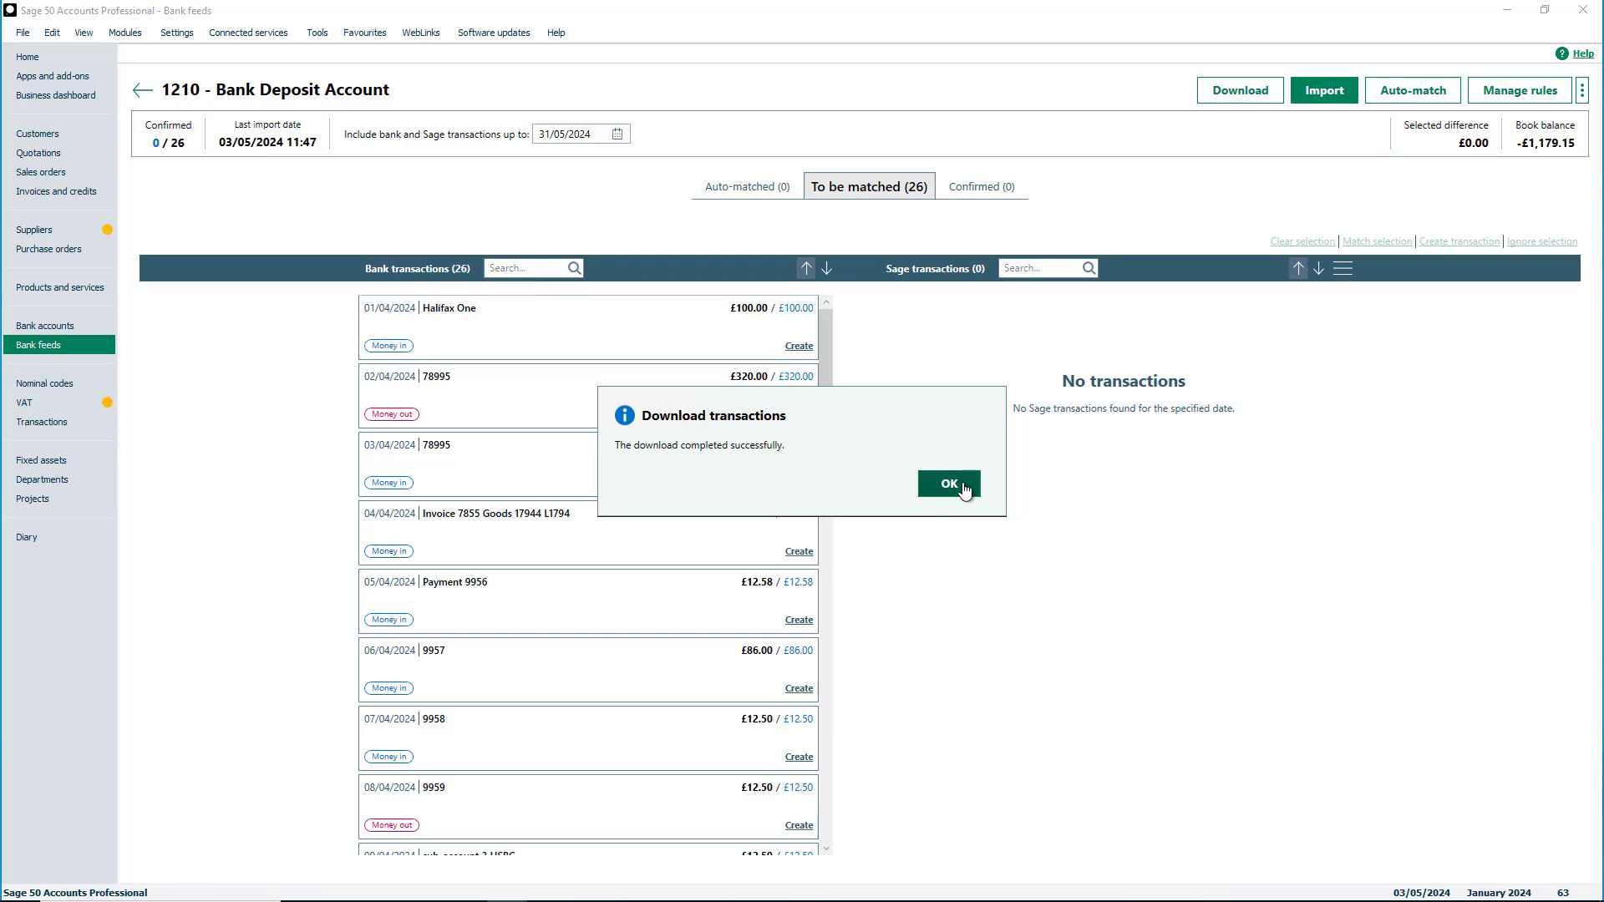
left_click(947, 483)
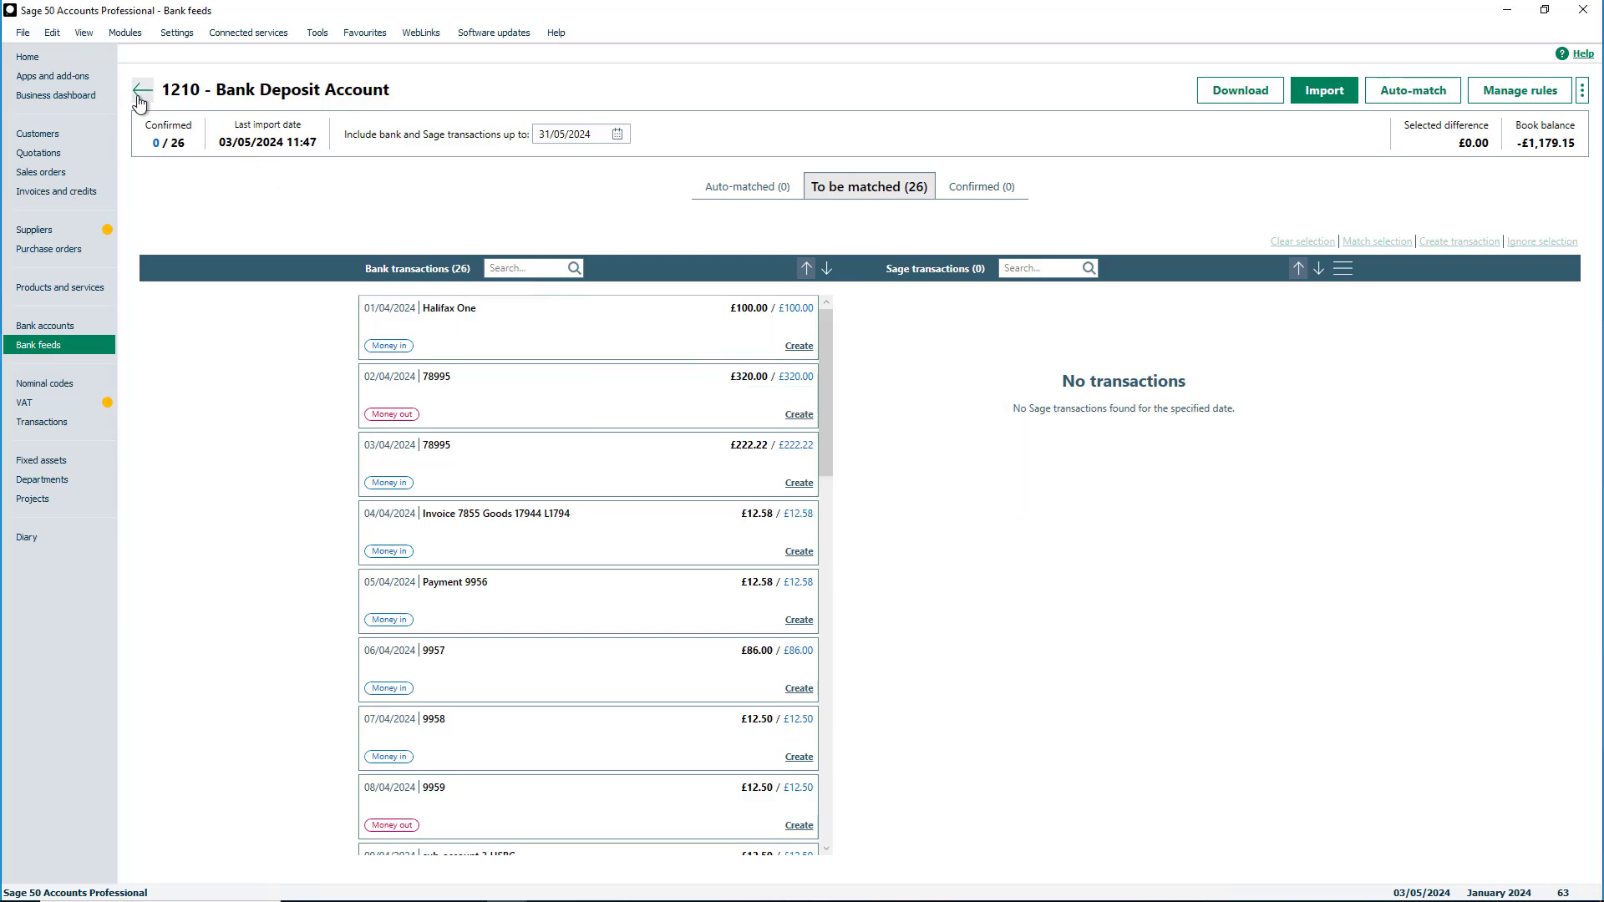
left_click(140, 90)
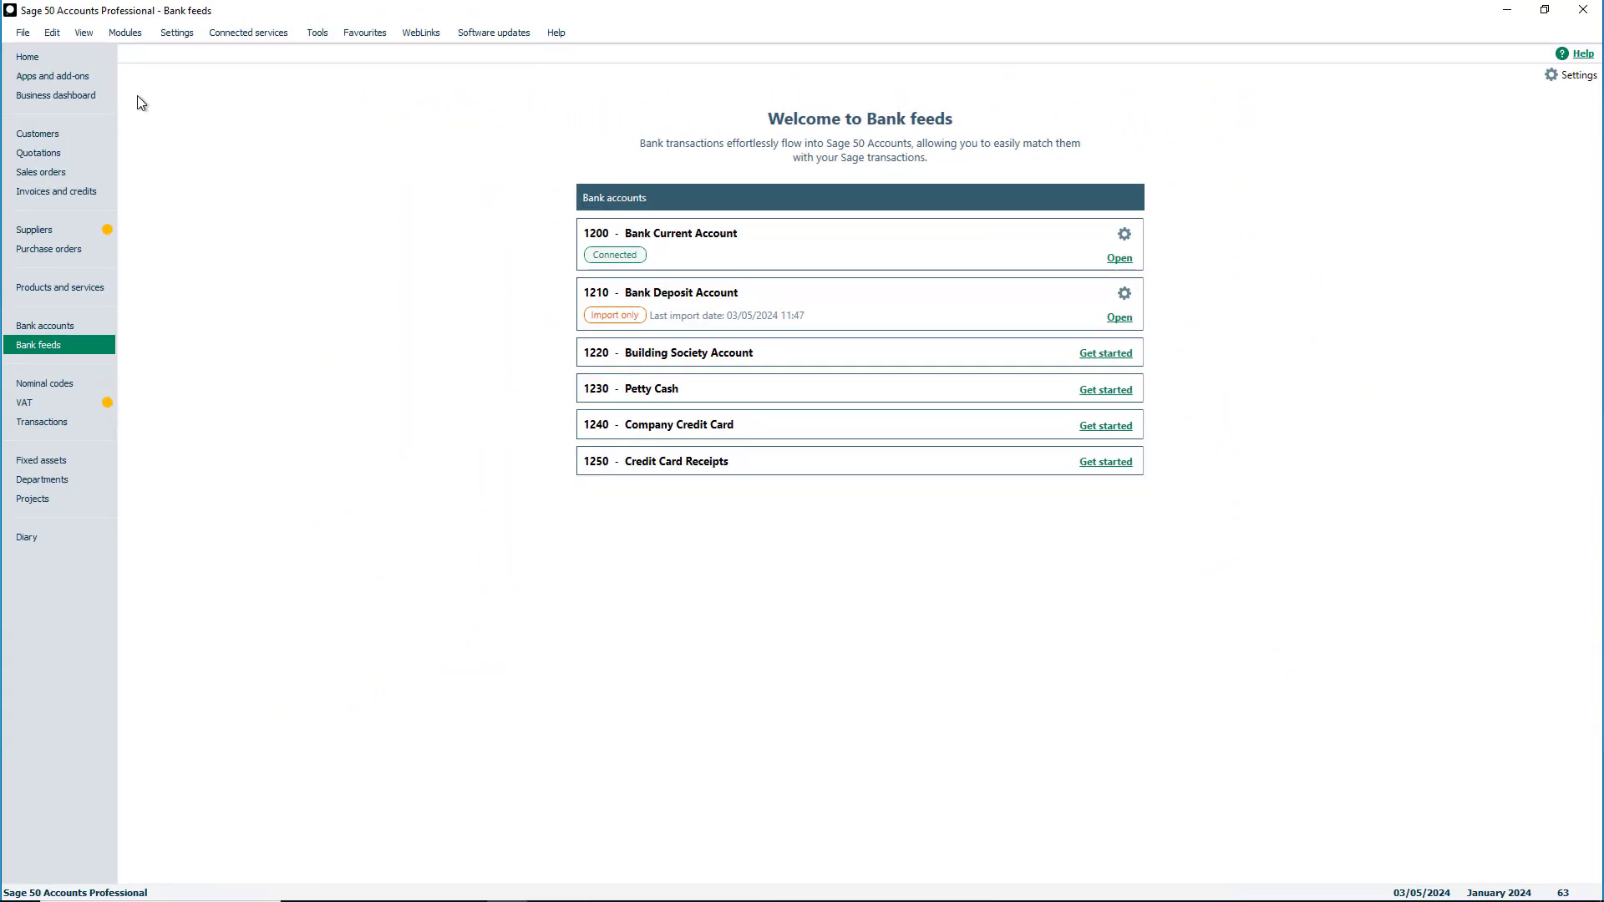
mouse_move(1120, 317)
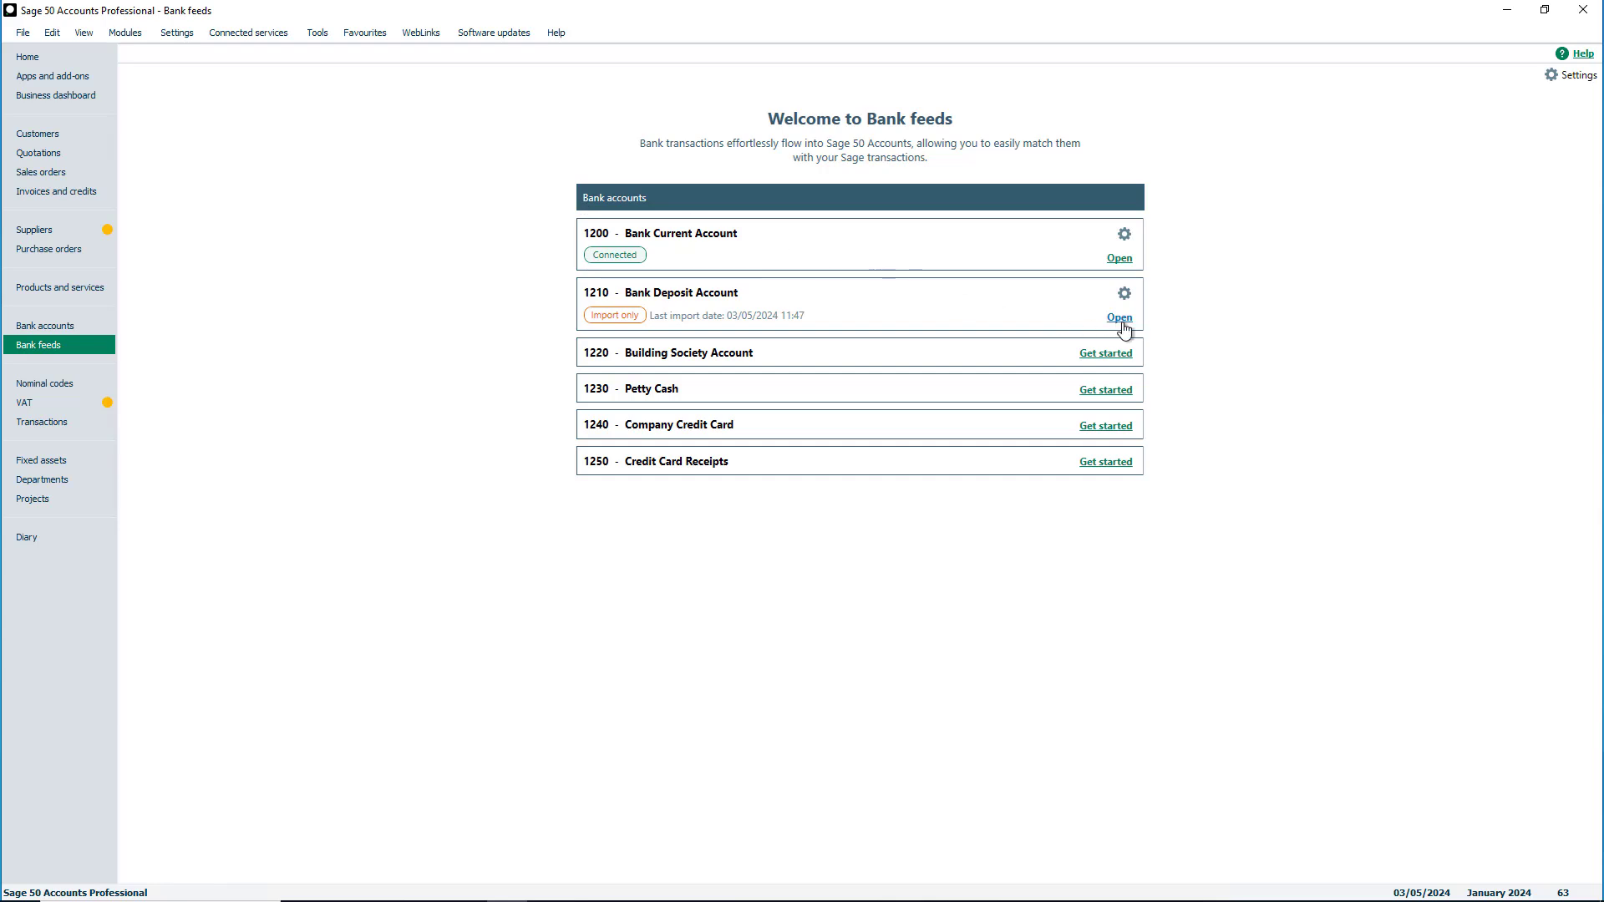
Step: Open the 1210 Bank Deposit Account feed showing 7 auto-matched and 19 to match
left_click(1118, 317)
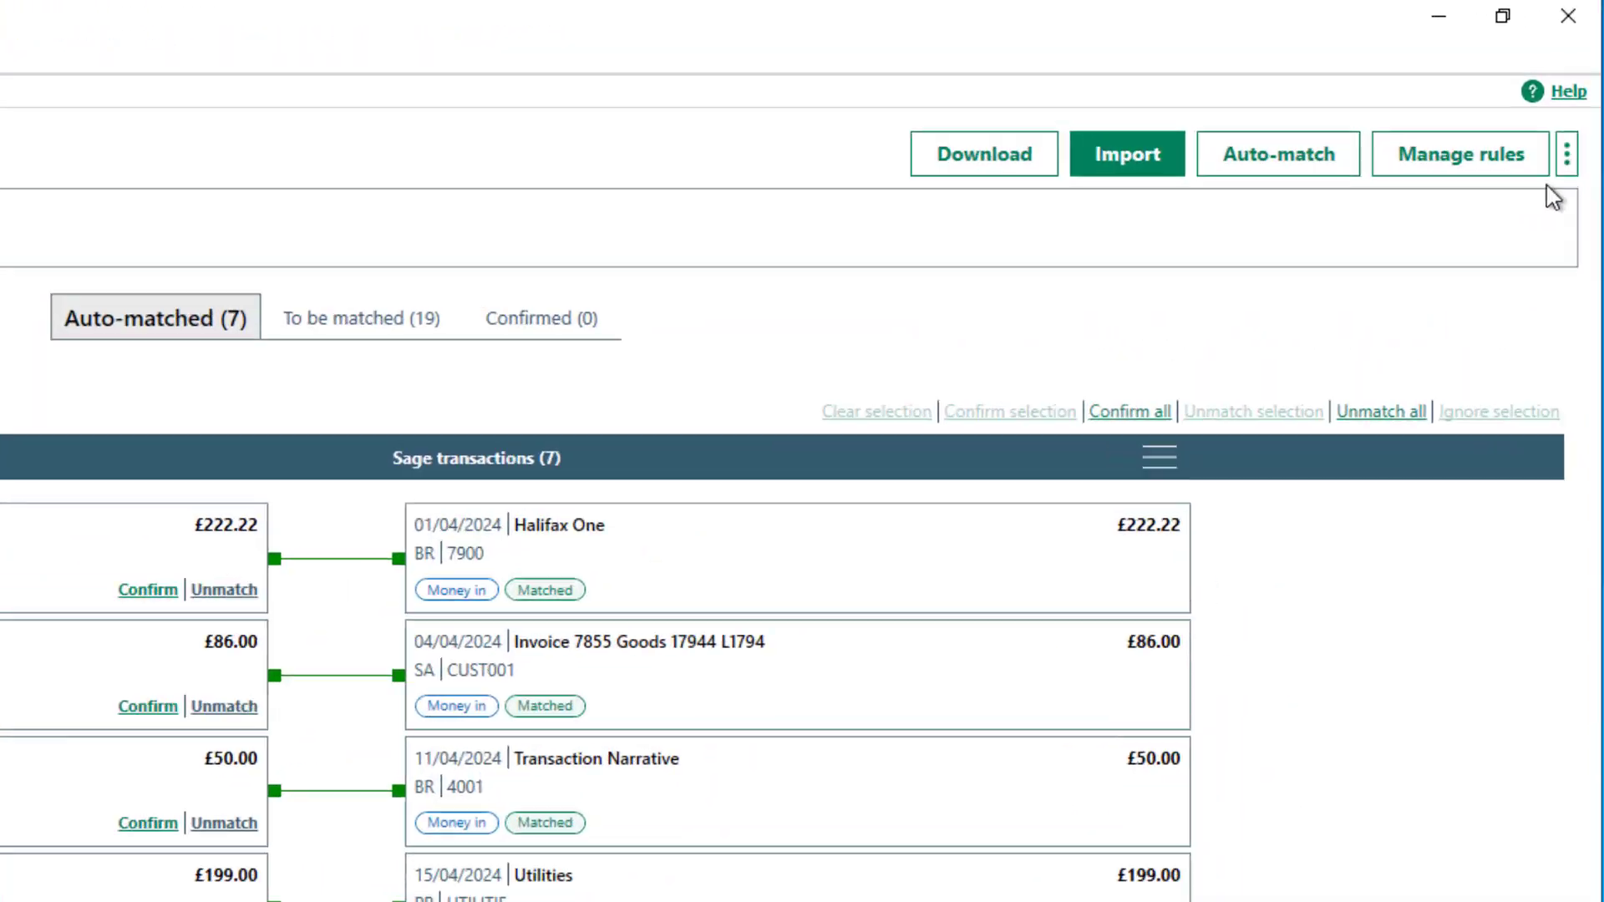
Step: Show the feed's three-dot menu with connect to automatic feed and ignored items
left_click(1570, 154)
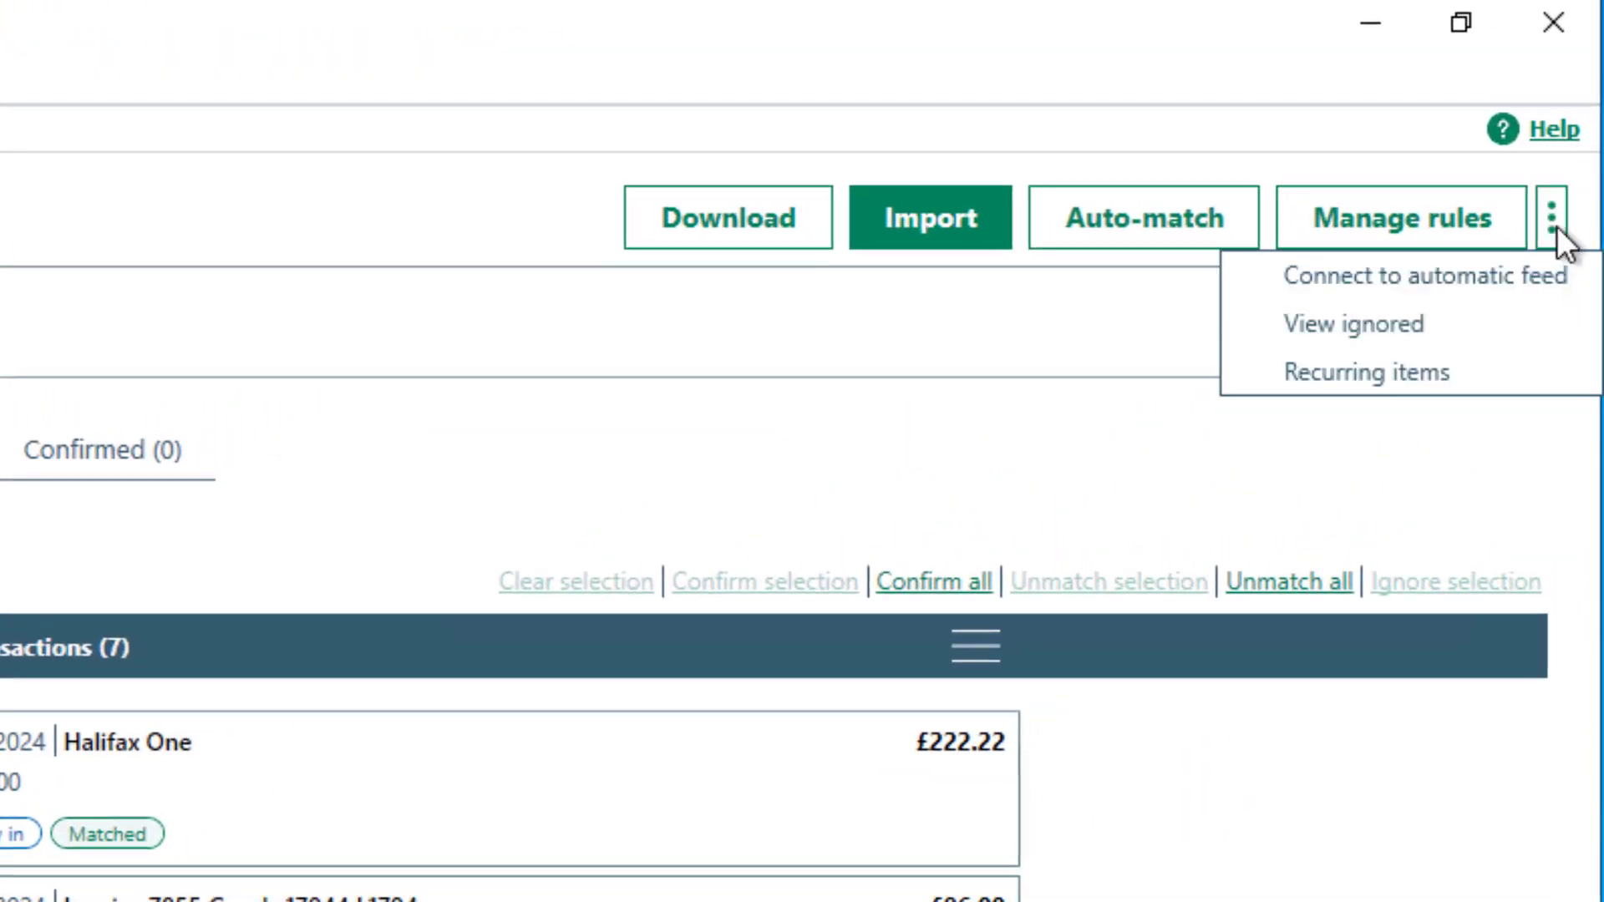
mouse_move(1422, 274)
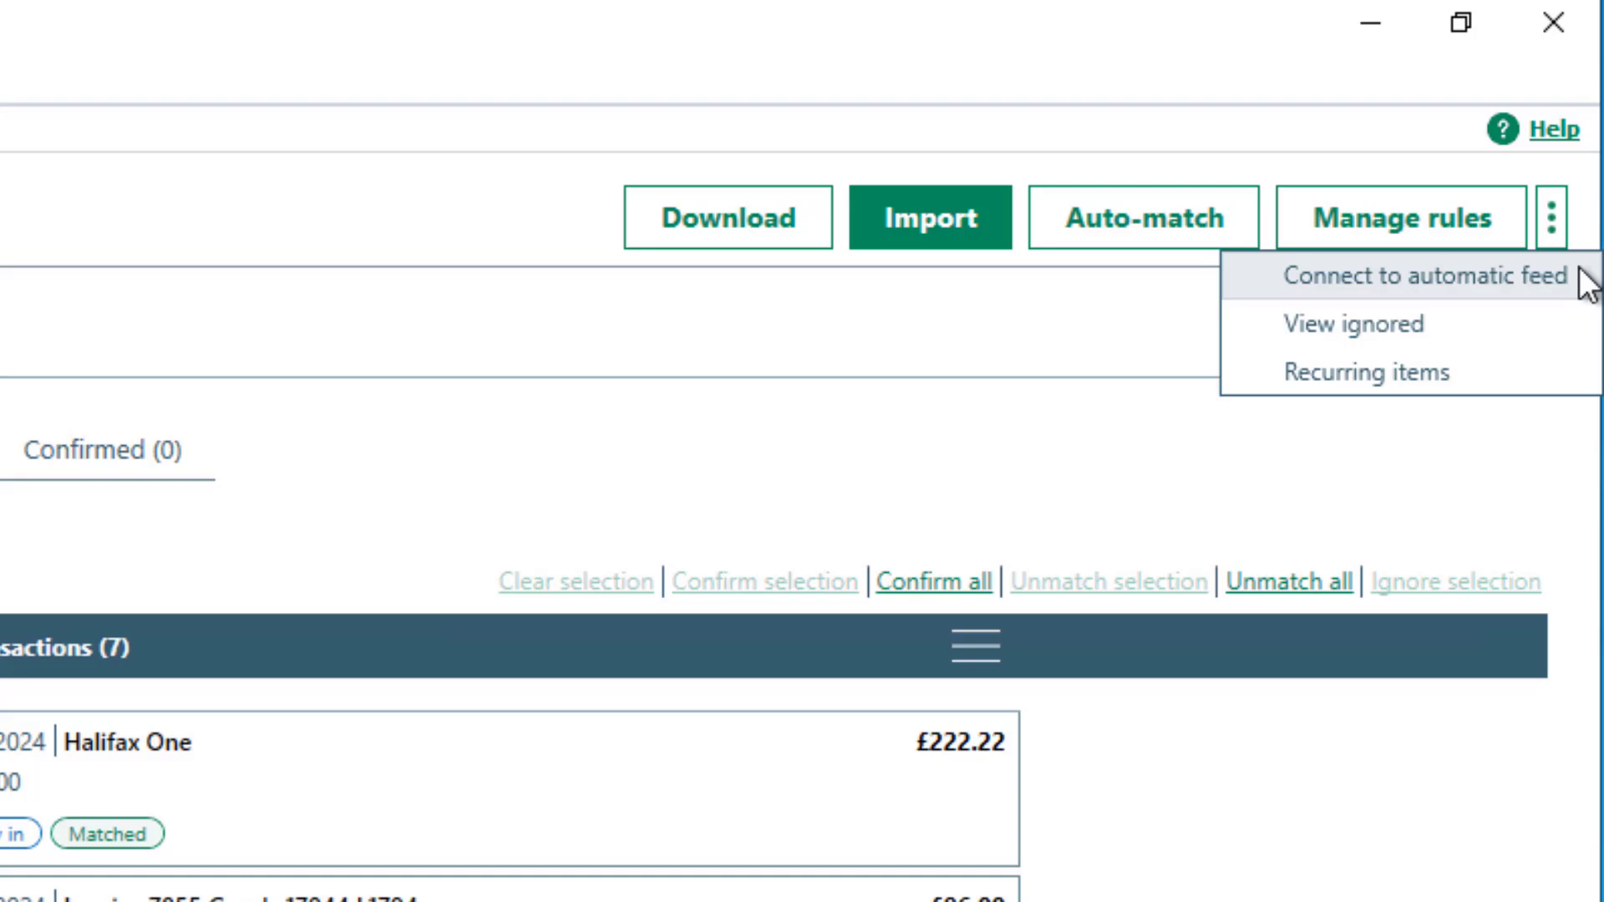